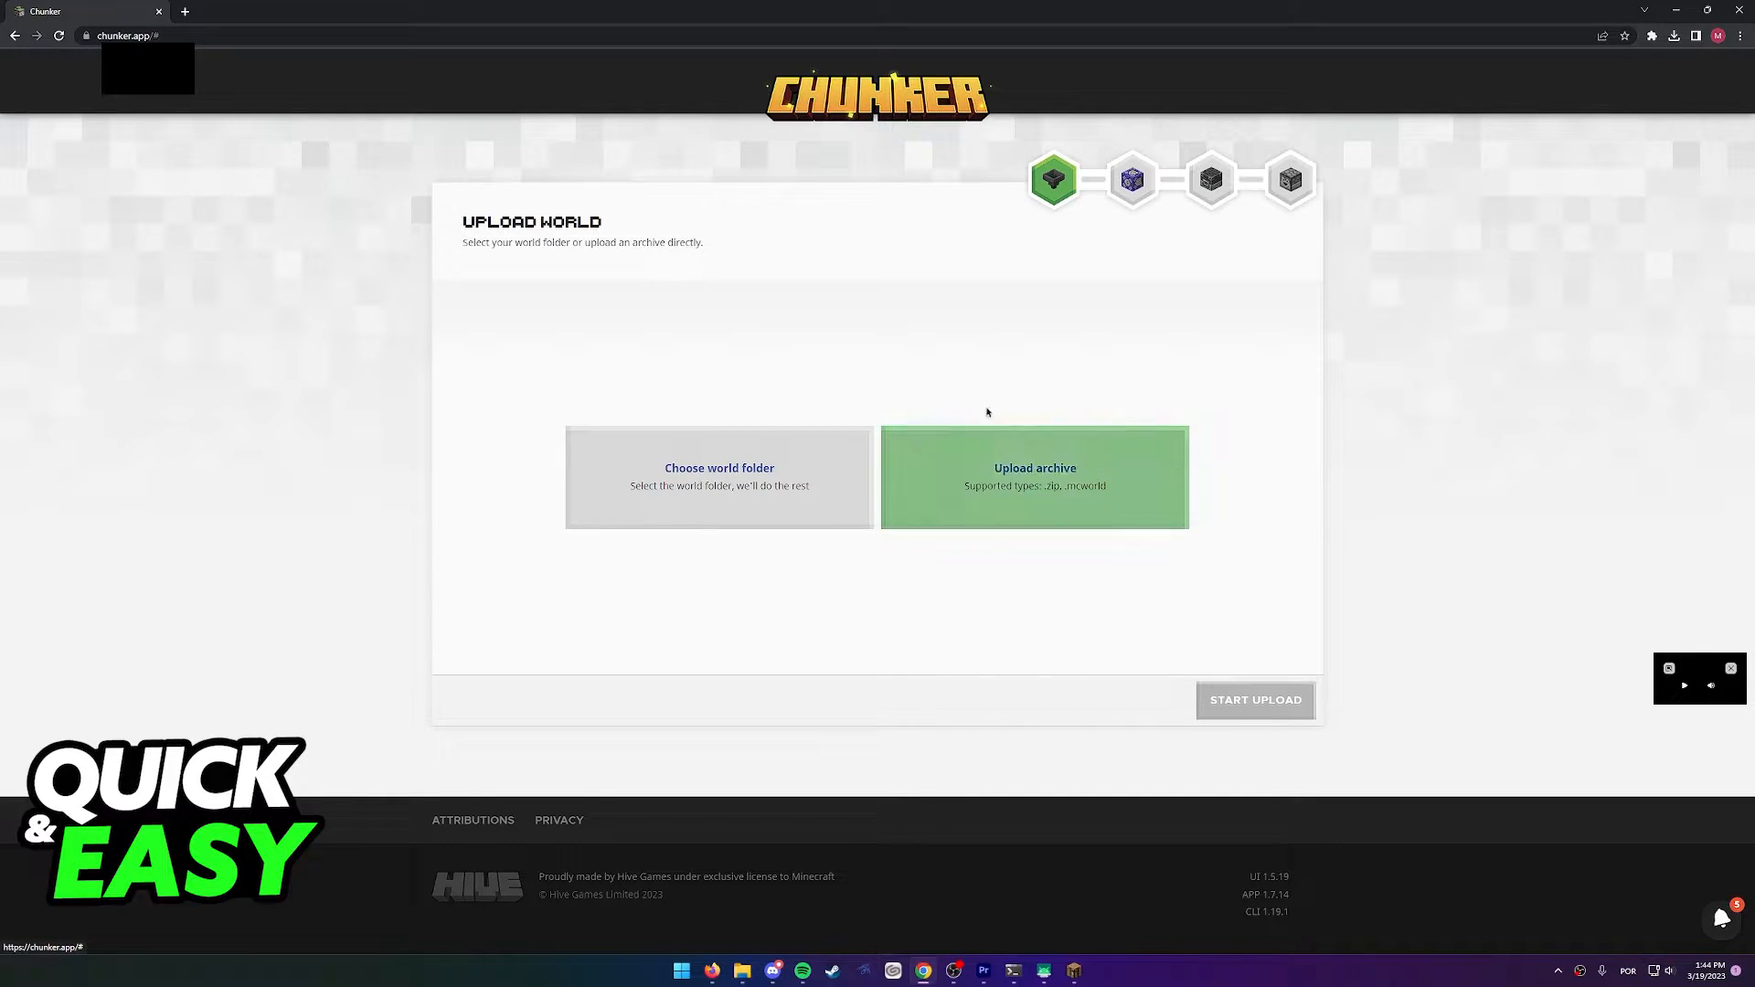
mouse_move(1057, 459)
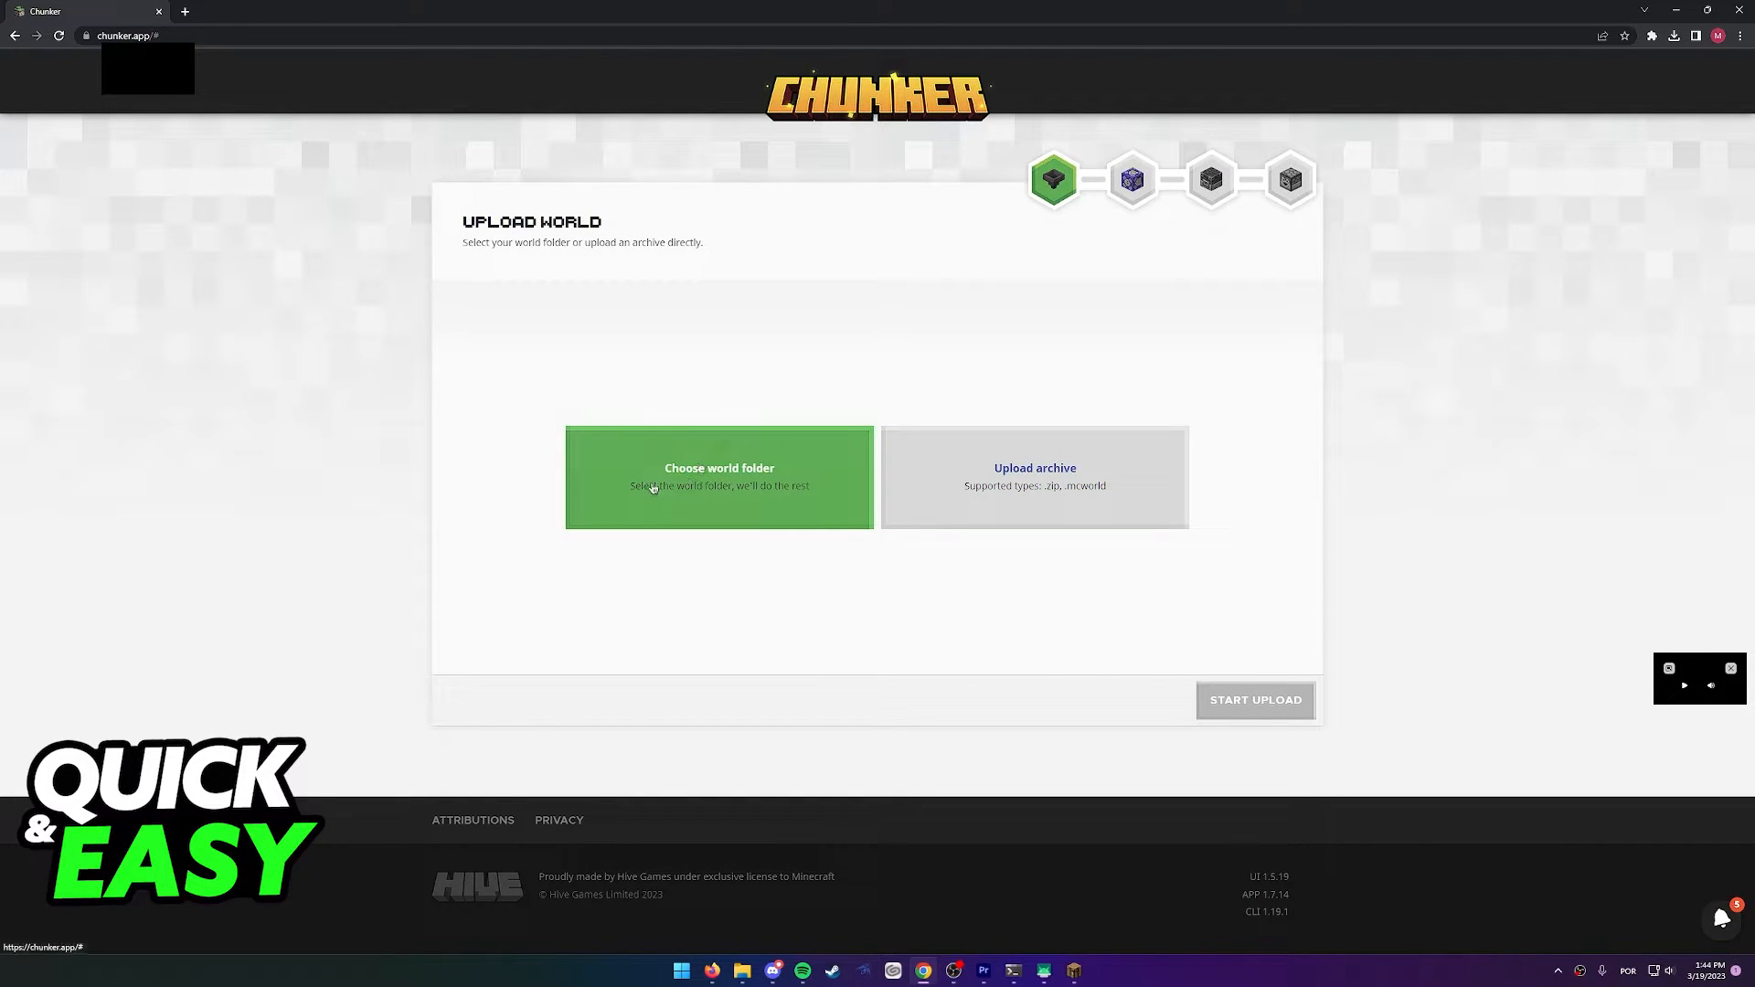
- Select the .minecraft/saves/New World (6) folder in Chunker's world folder picker for upload
left_click(719, 478)
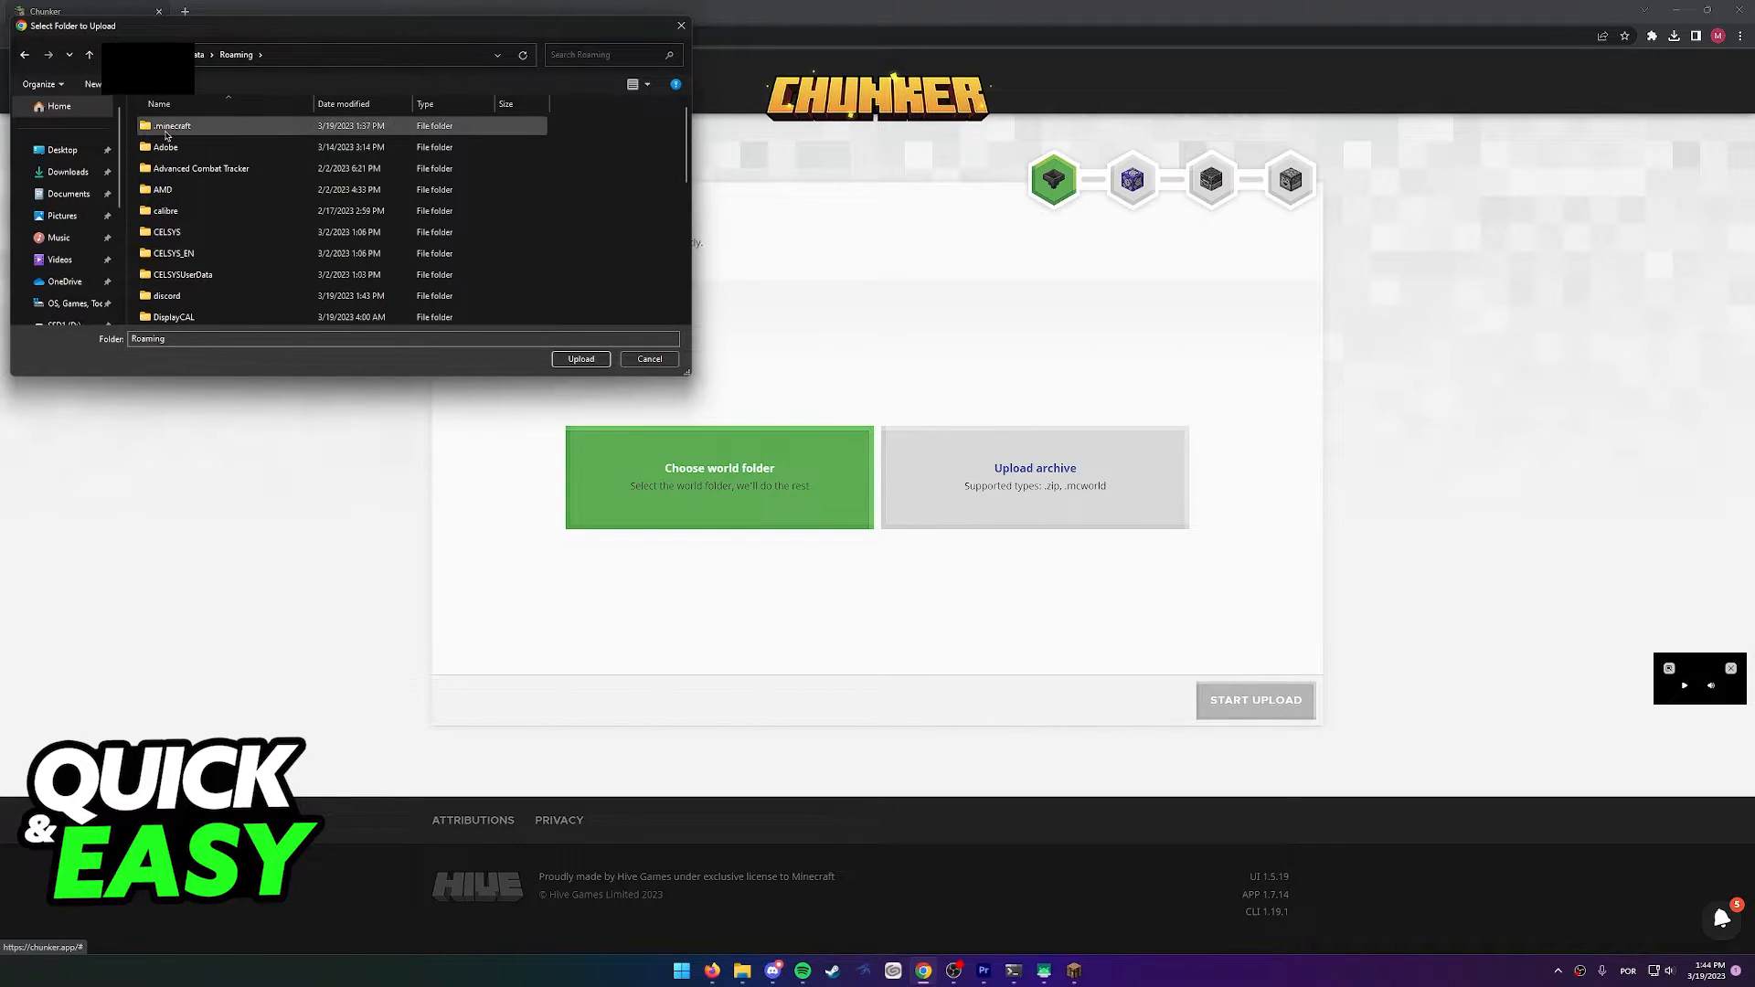
double_click(171, 124)
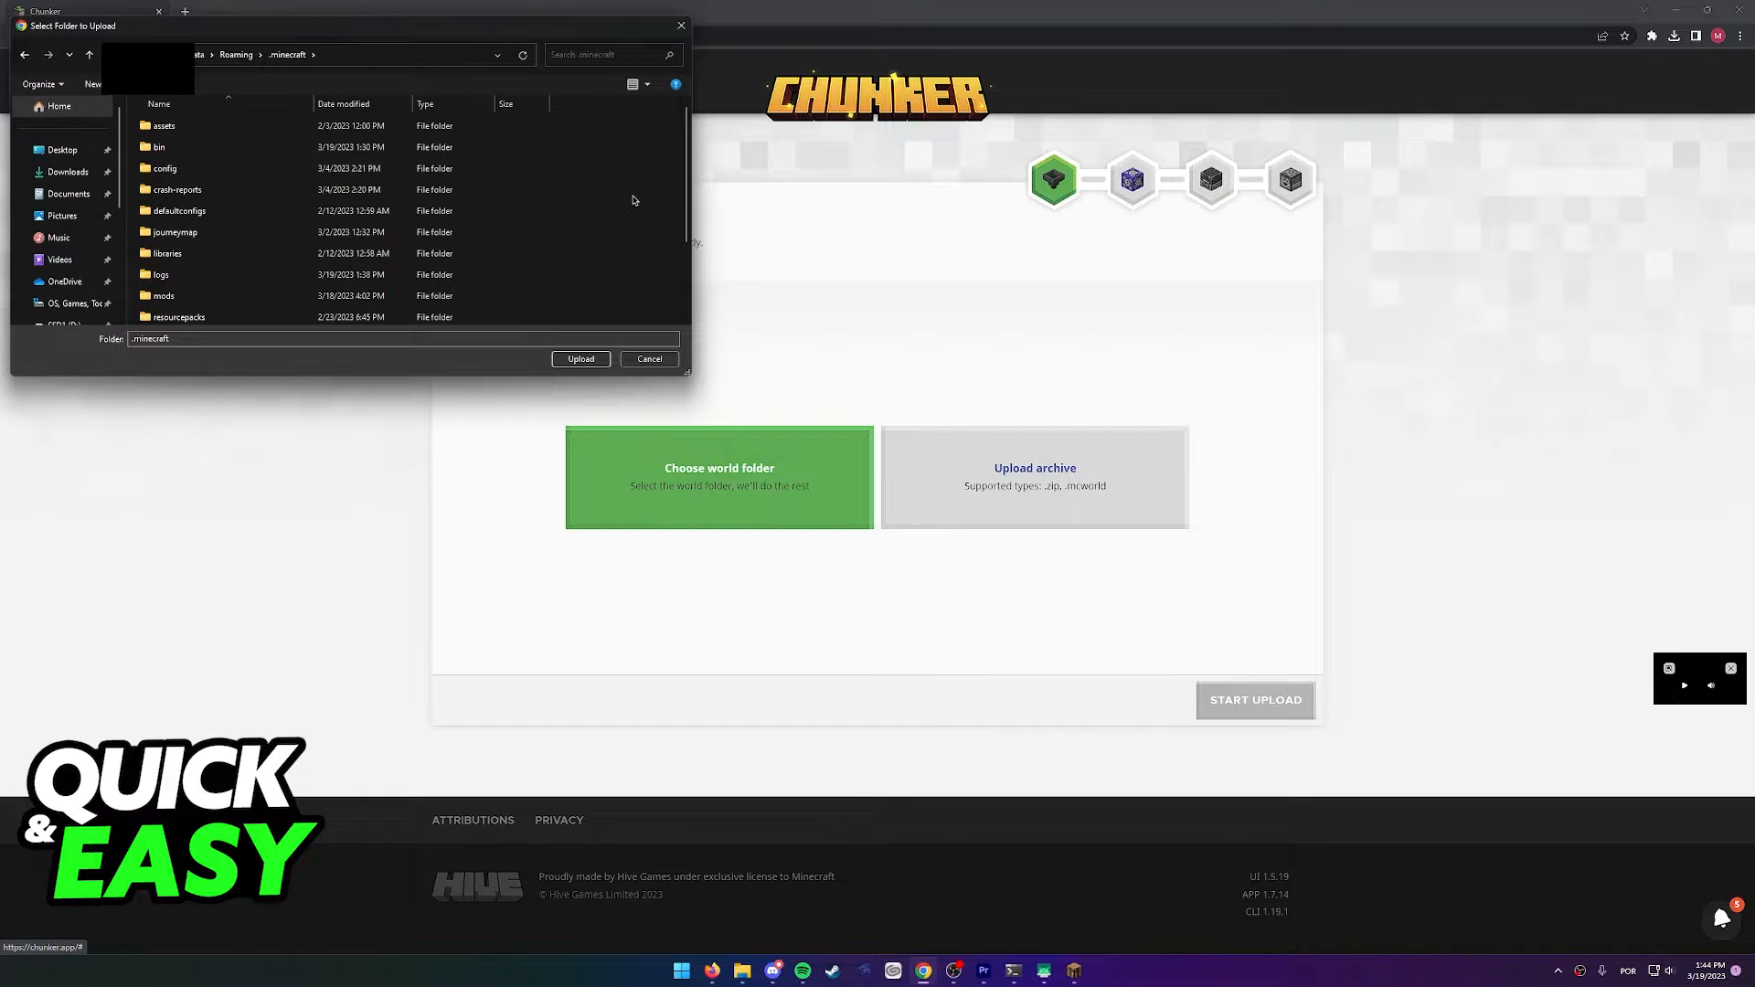
left_click(161, 265)
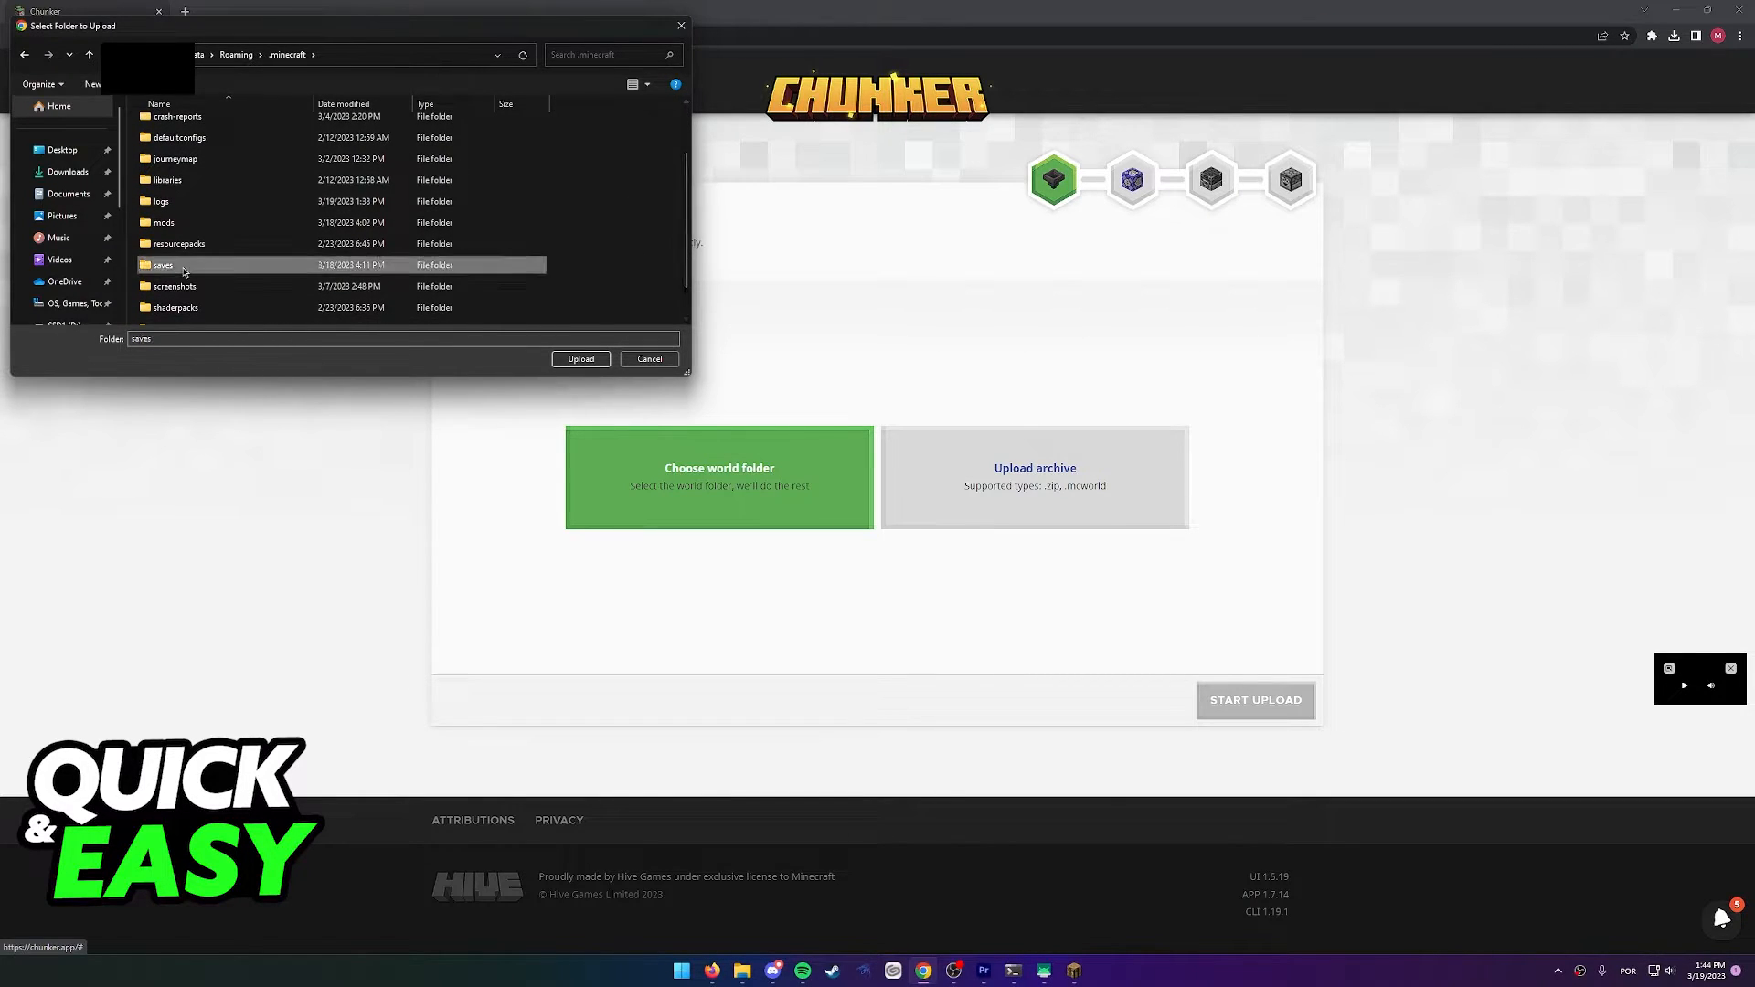
double_click(161, 265)
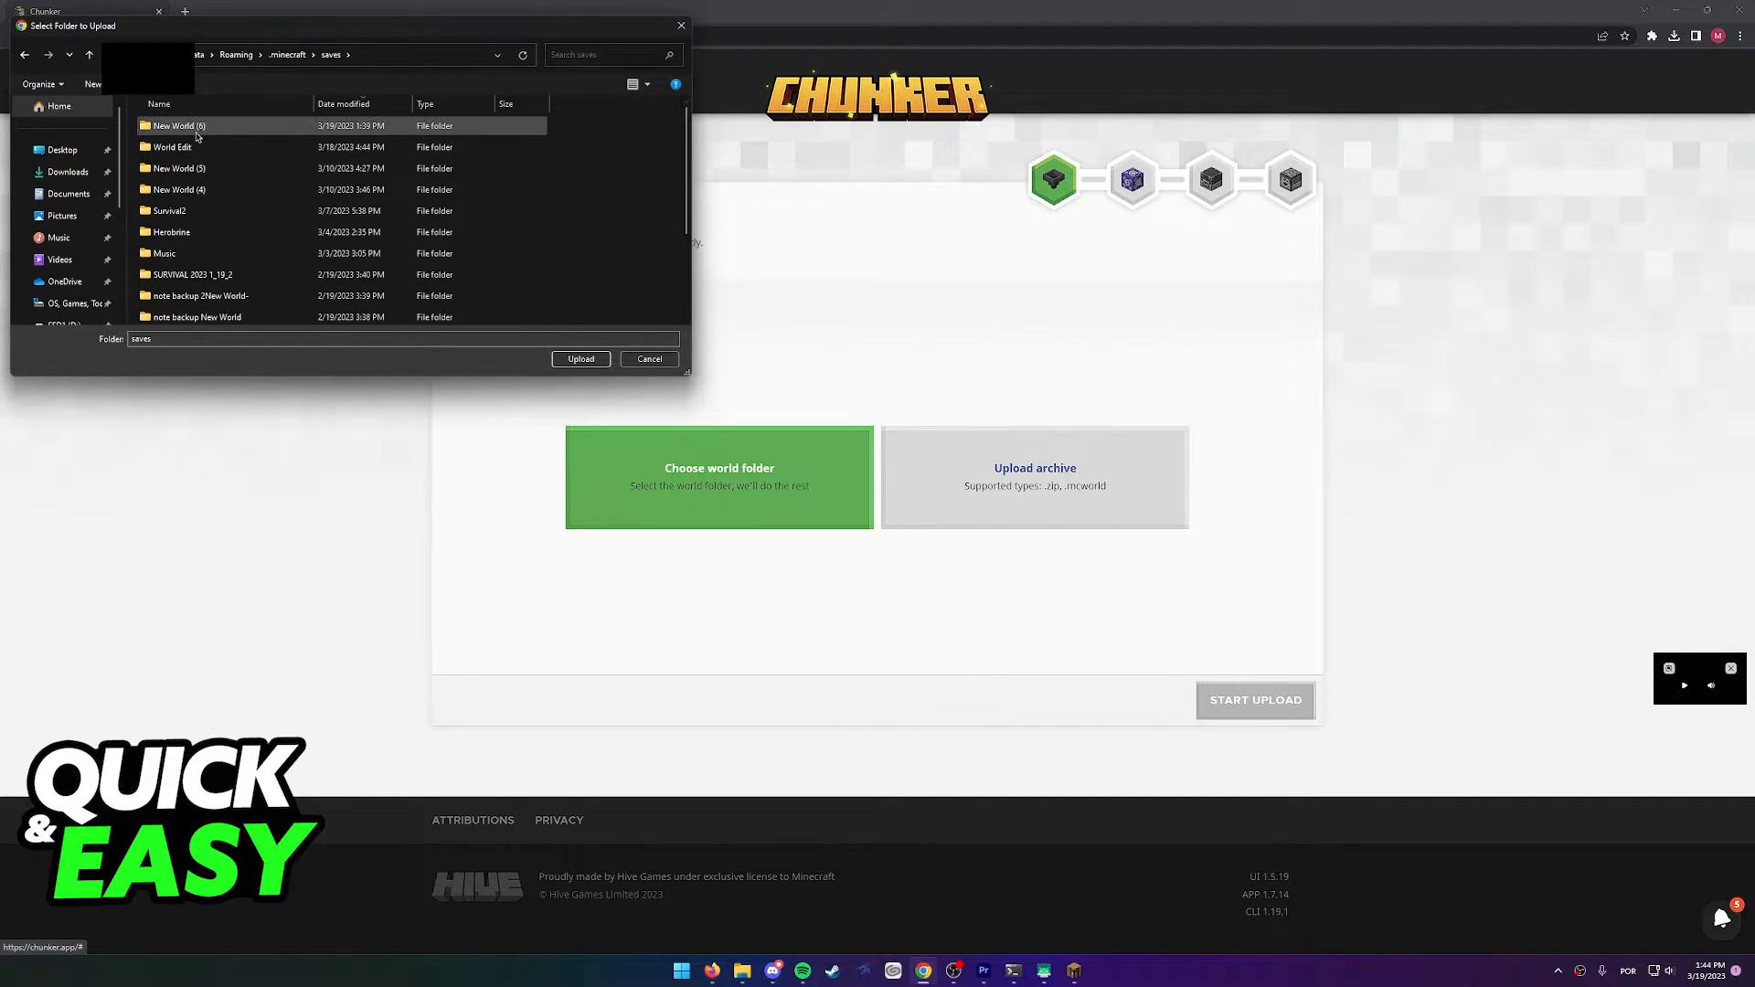
double_click(175, 125)
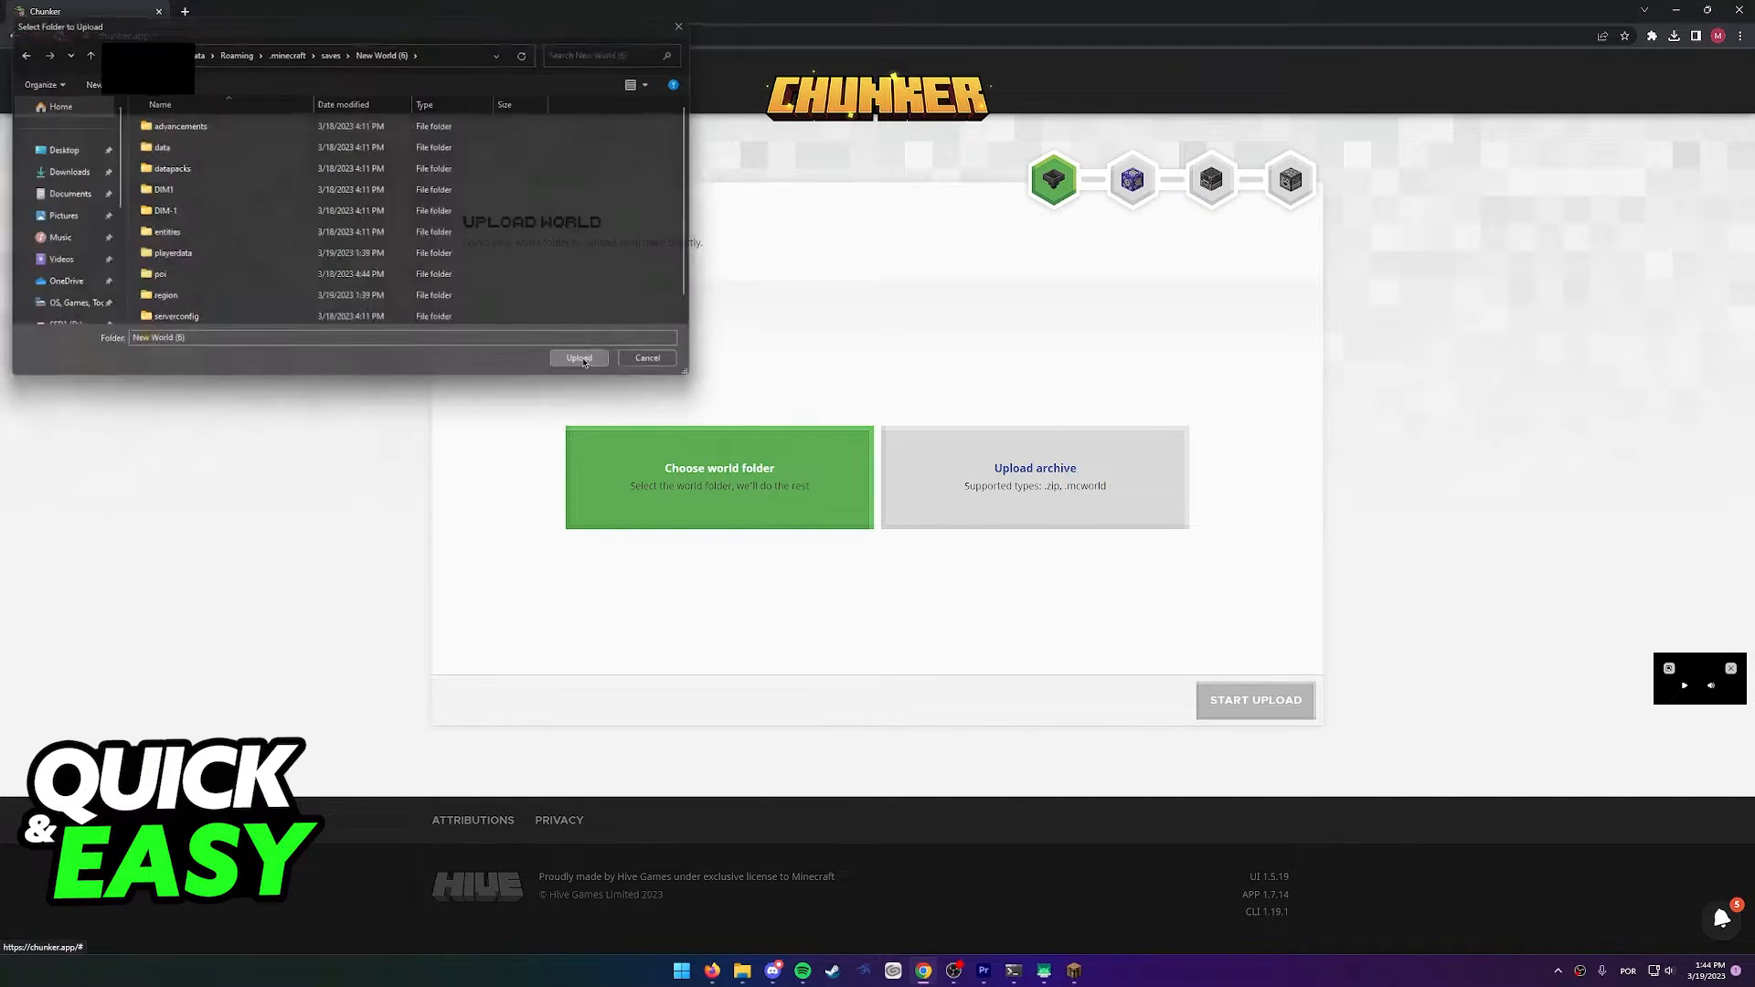
left_click(579, 359)
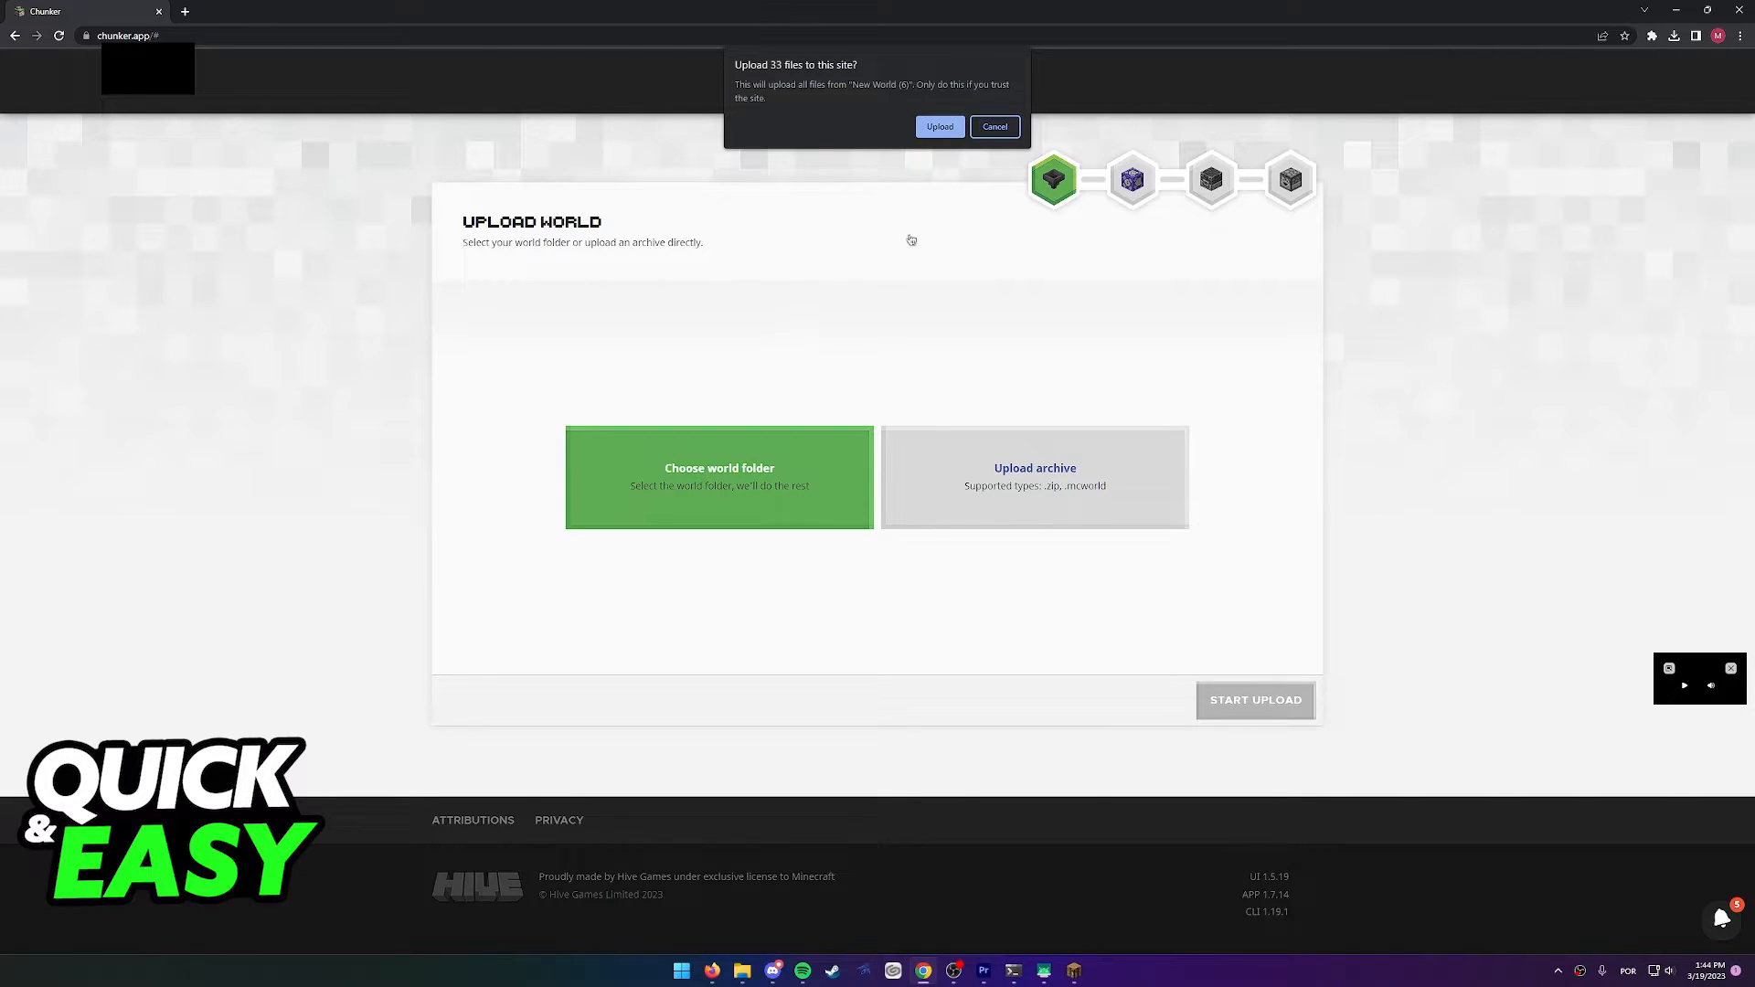
- Allow the 33 world files in the browser prompt and start the upload
left_click(939, 125)
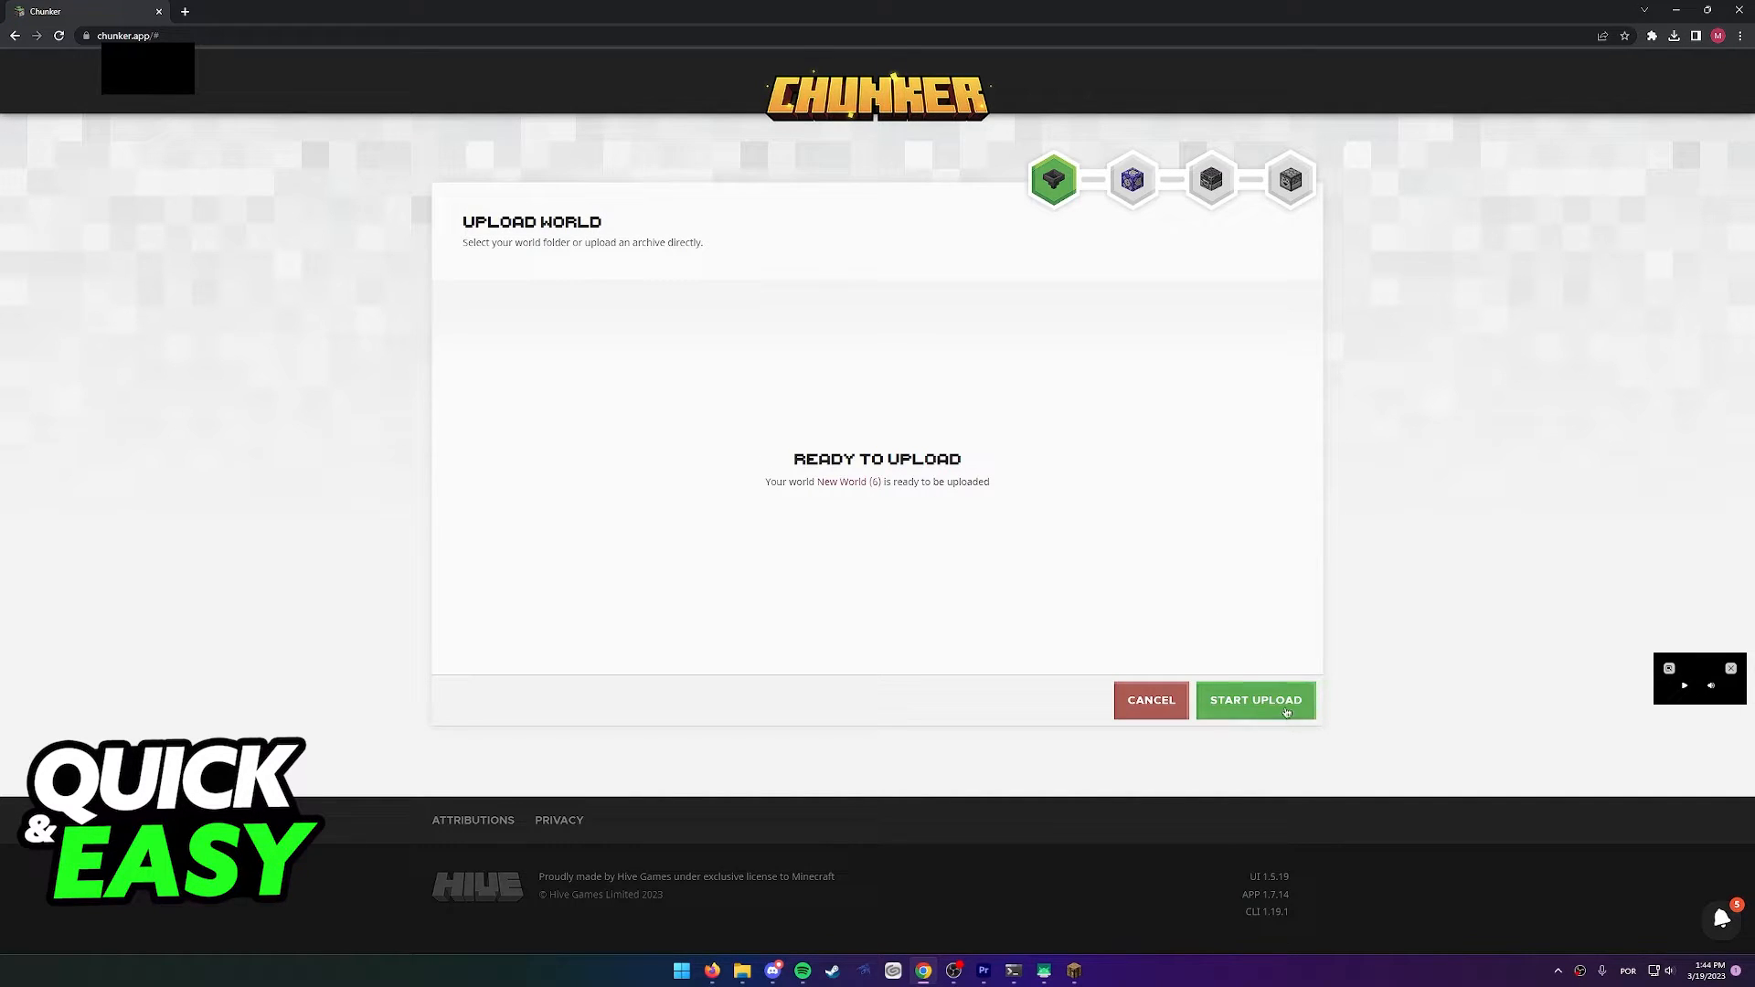
left_click(1255, 700)
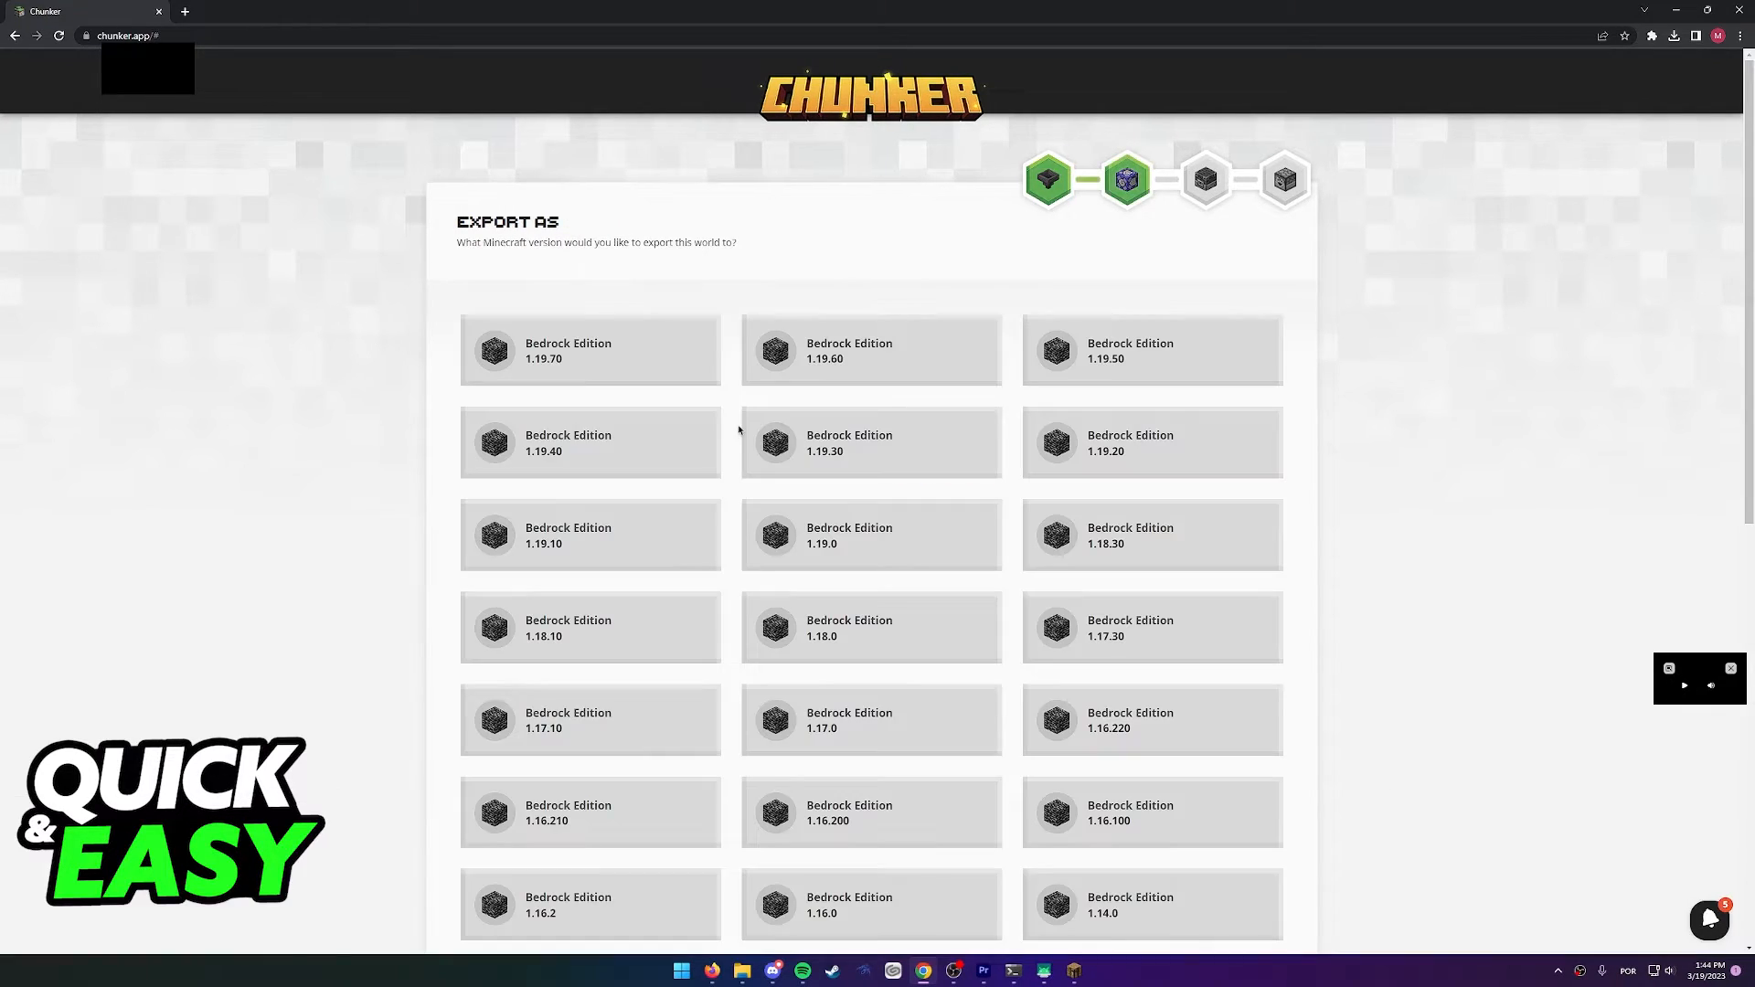
- Choose Bedrock Edition 1.19.70 from the export version list
scroll("down", 3)
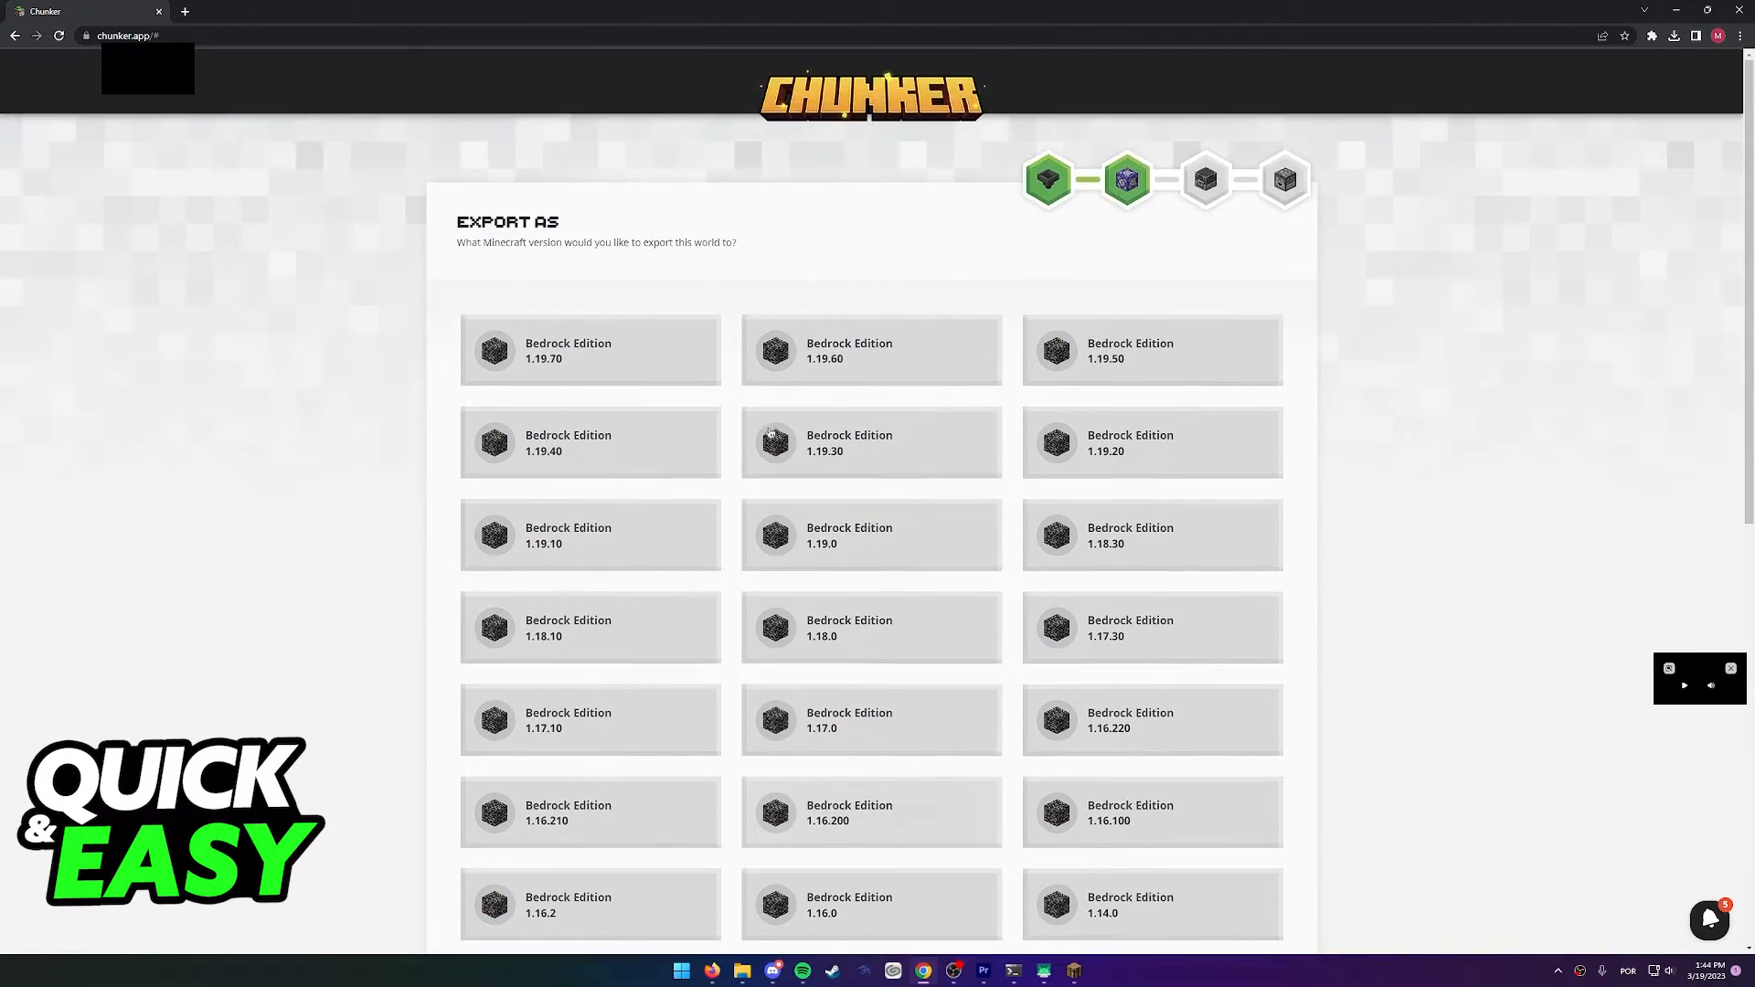
scroll("down", 3)
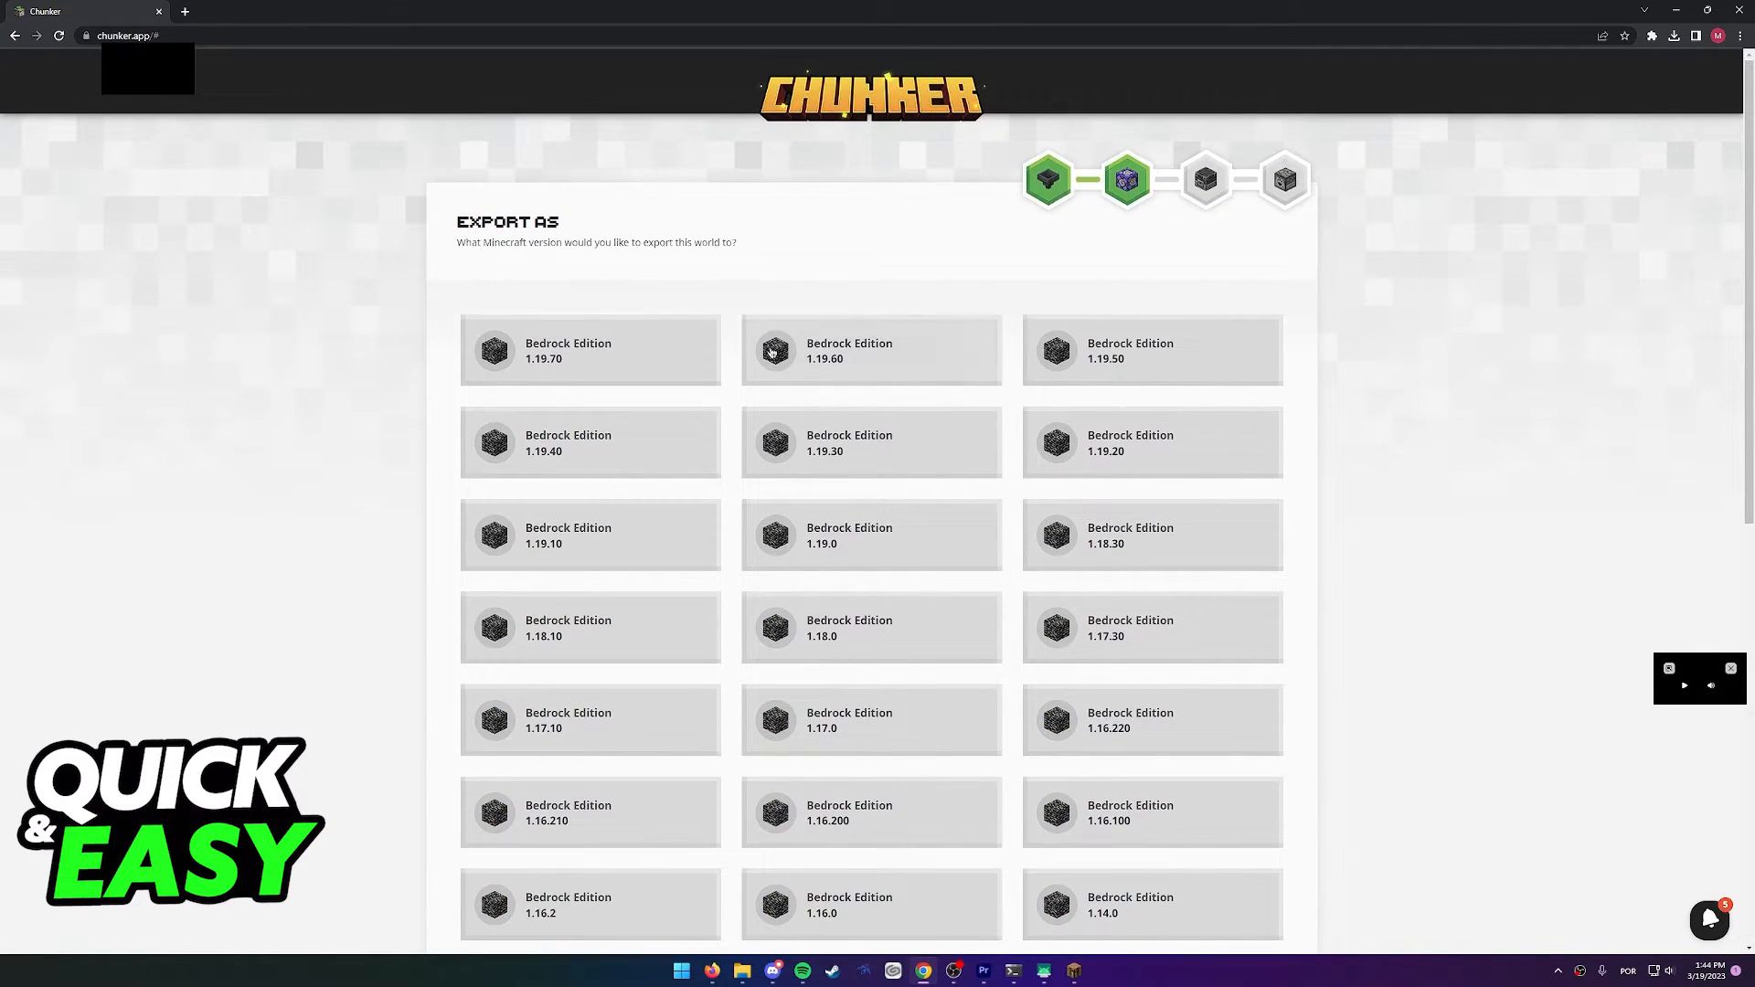
left_click(589, 350)
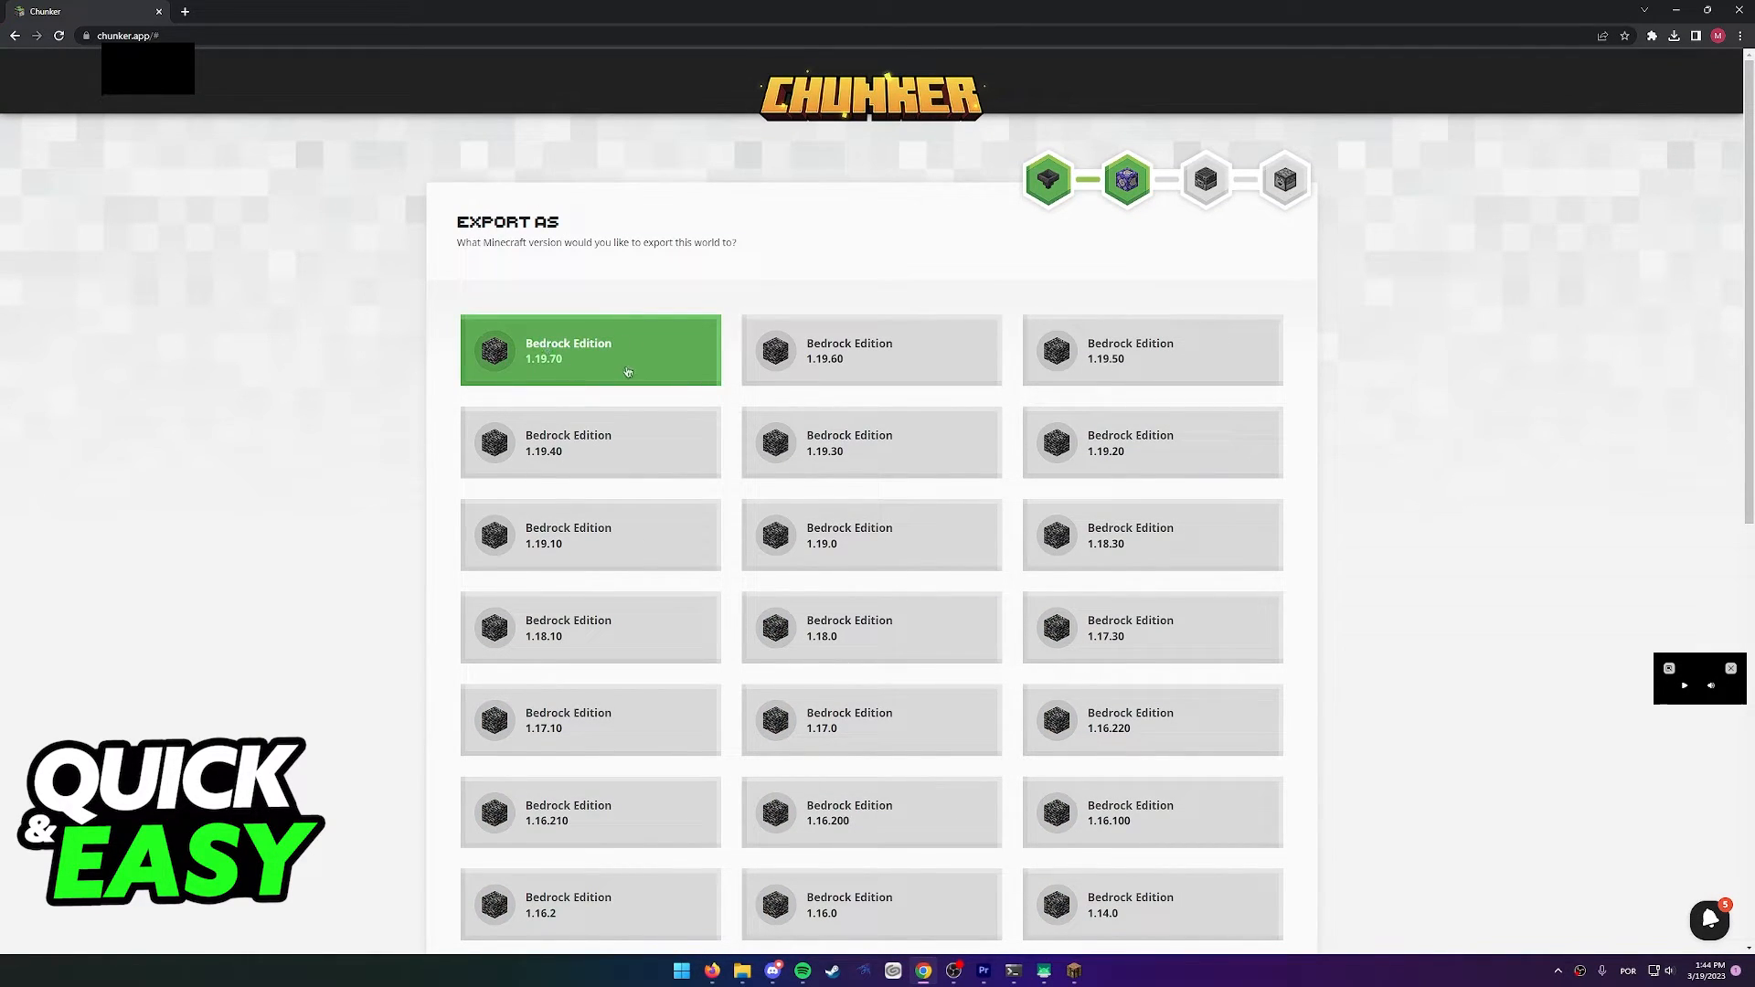
scroll("down", 3)
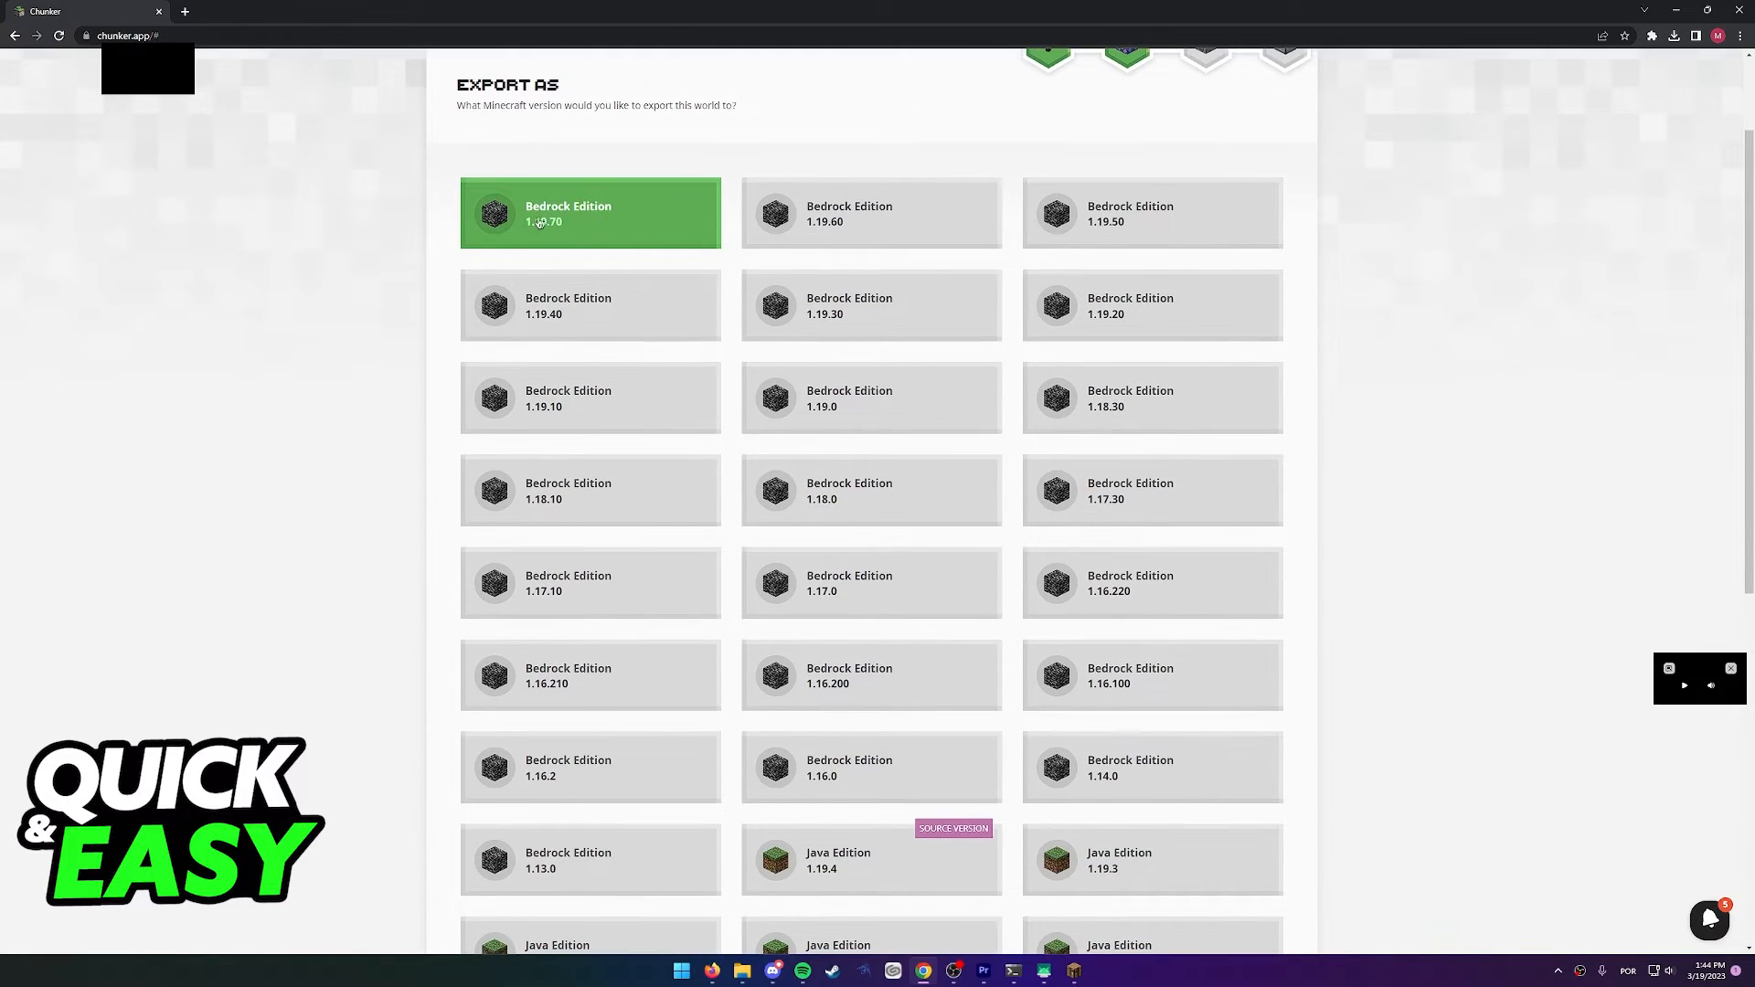
scroll("down", 3)
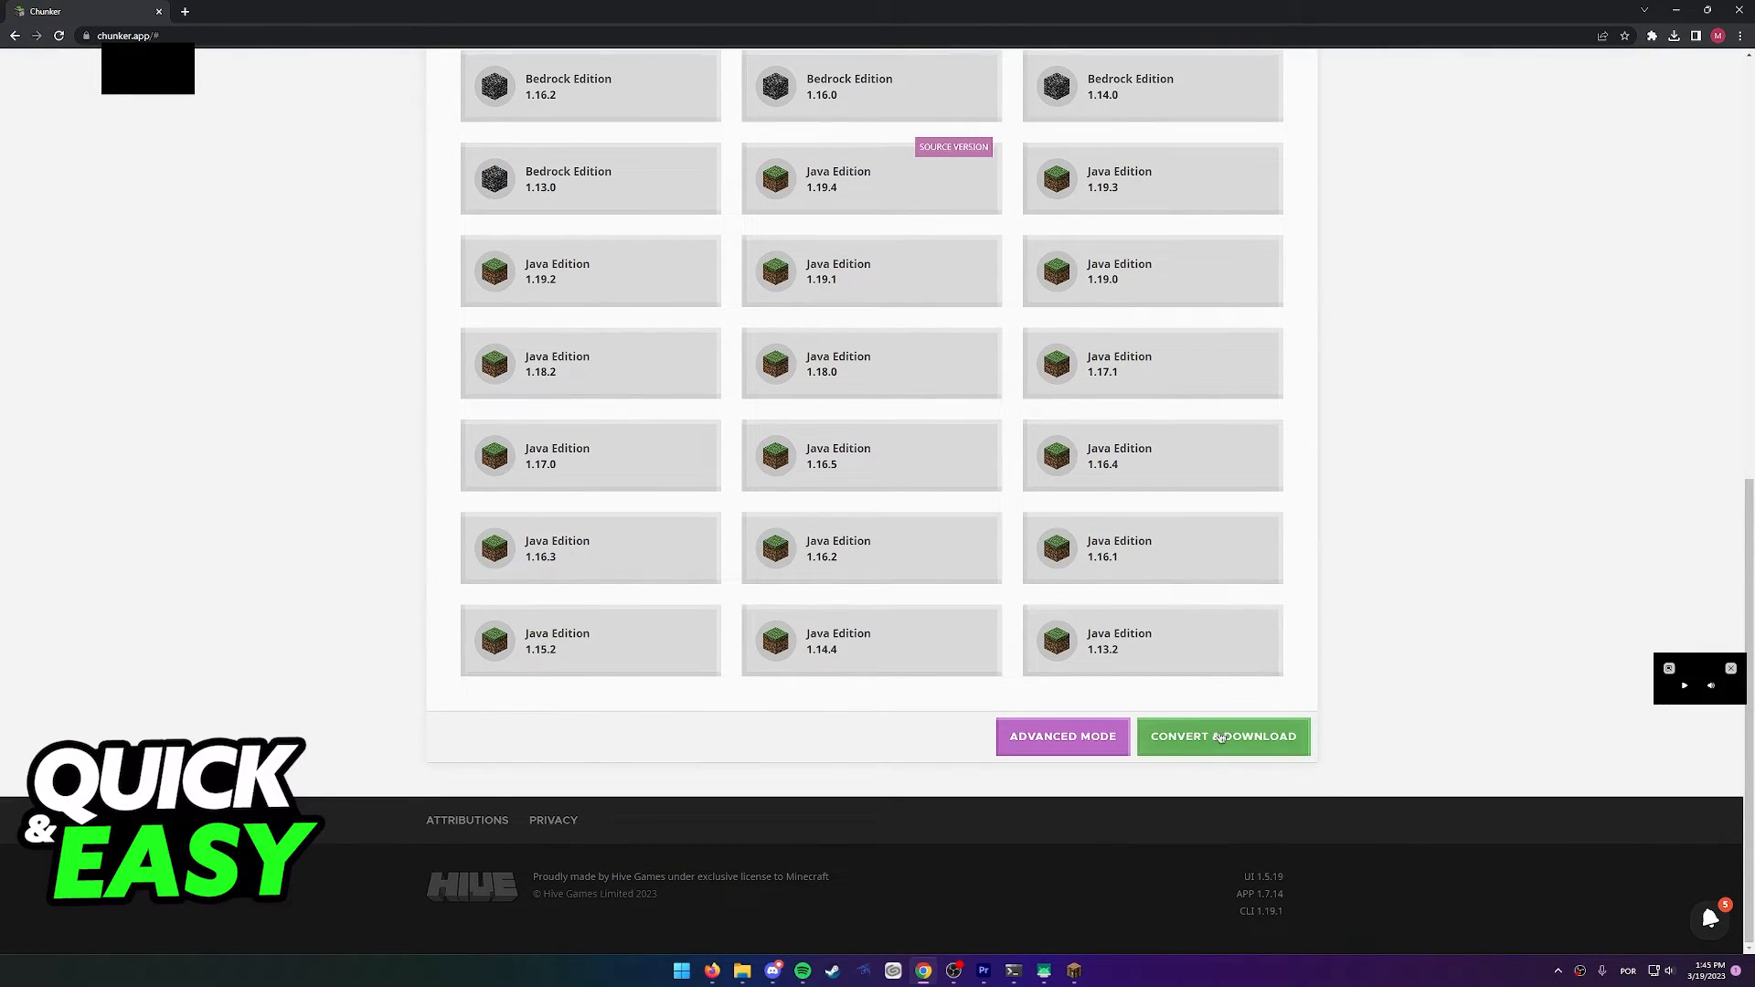
- Open the world preview for conversion, then switch back to the export versions page
left_click(1221, 737)
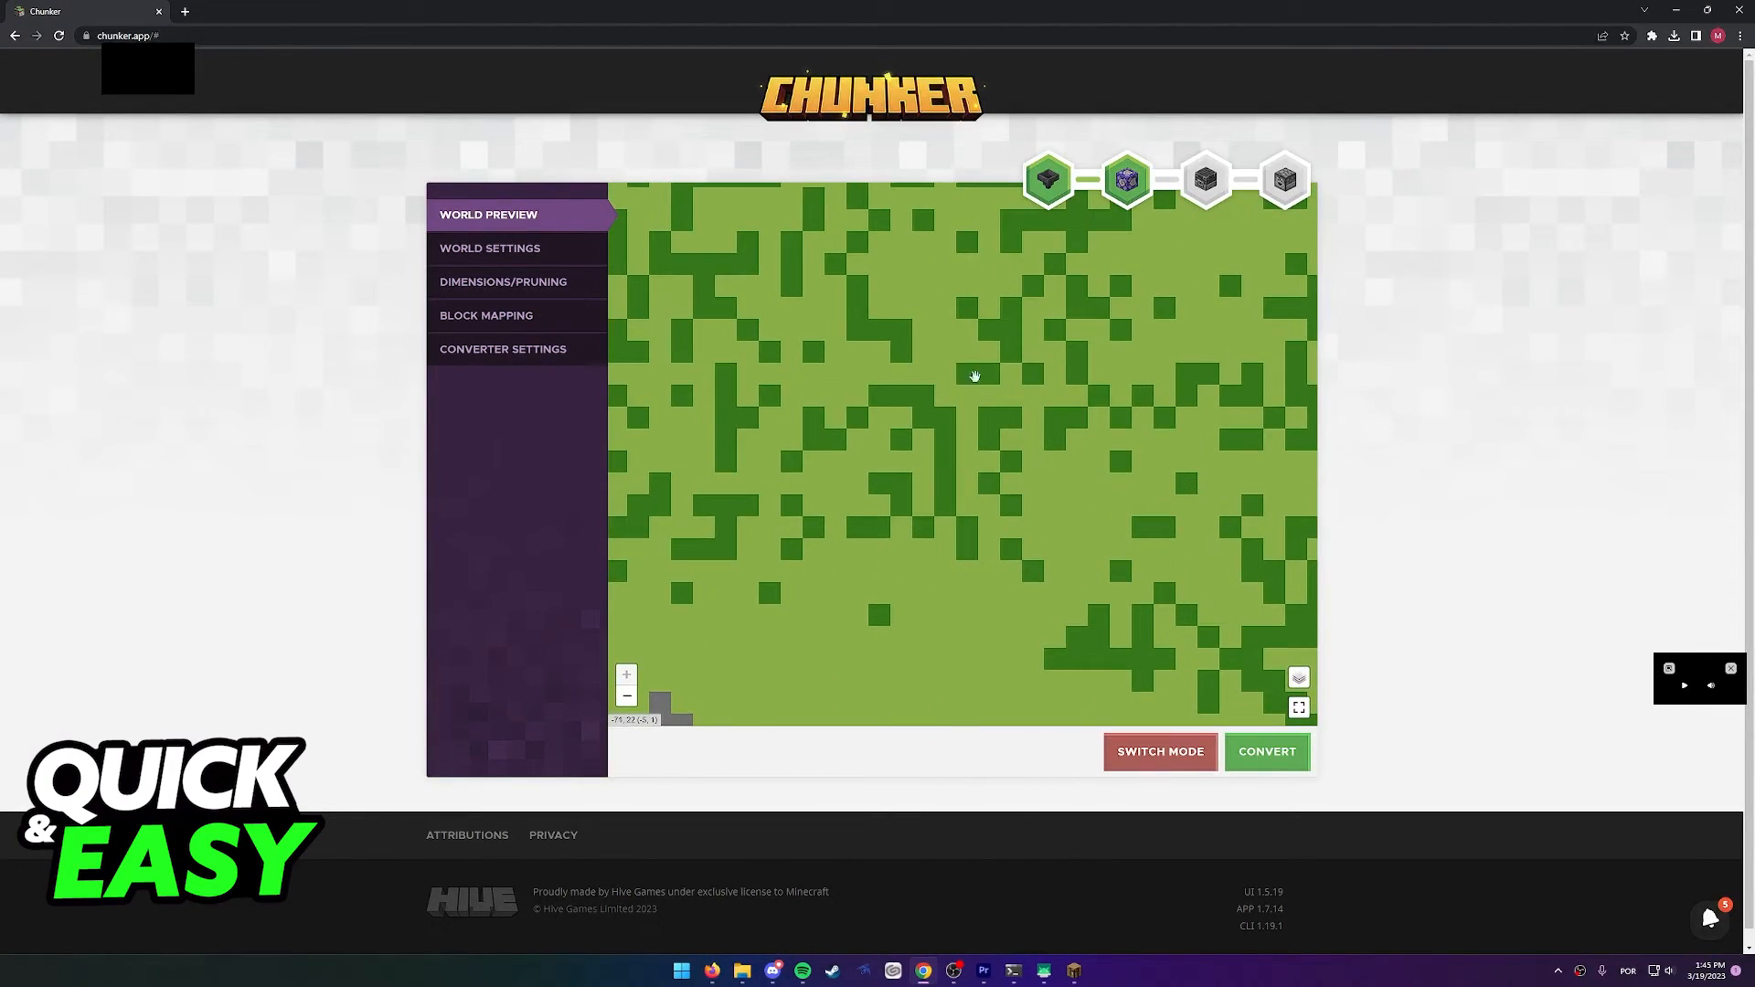
left_click(1266, 751)
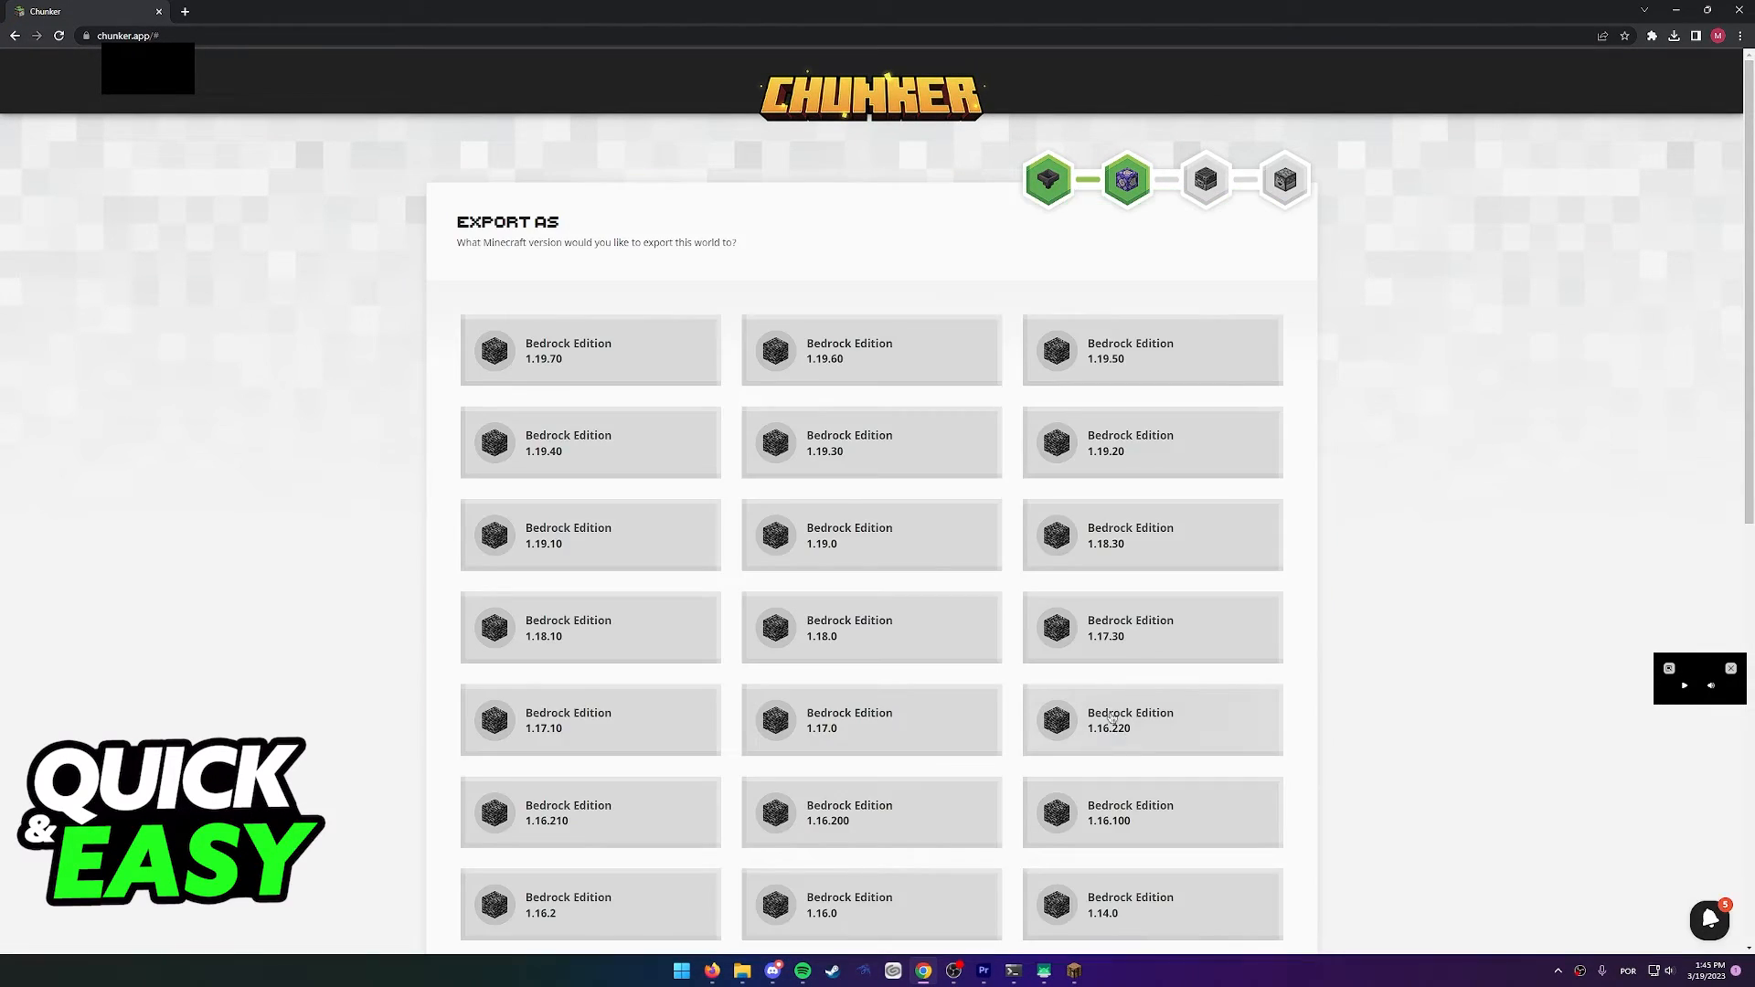
- Launch the Bedrock 1.19.70 conversion with CONVERT & DOWNLOAD, first in queue
left_click(590, 350)
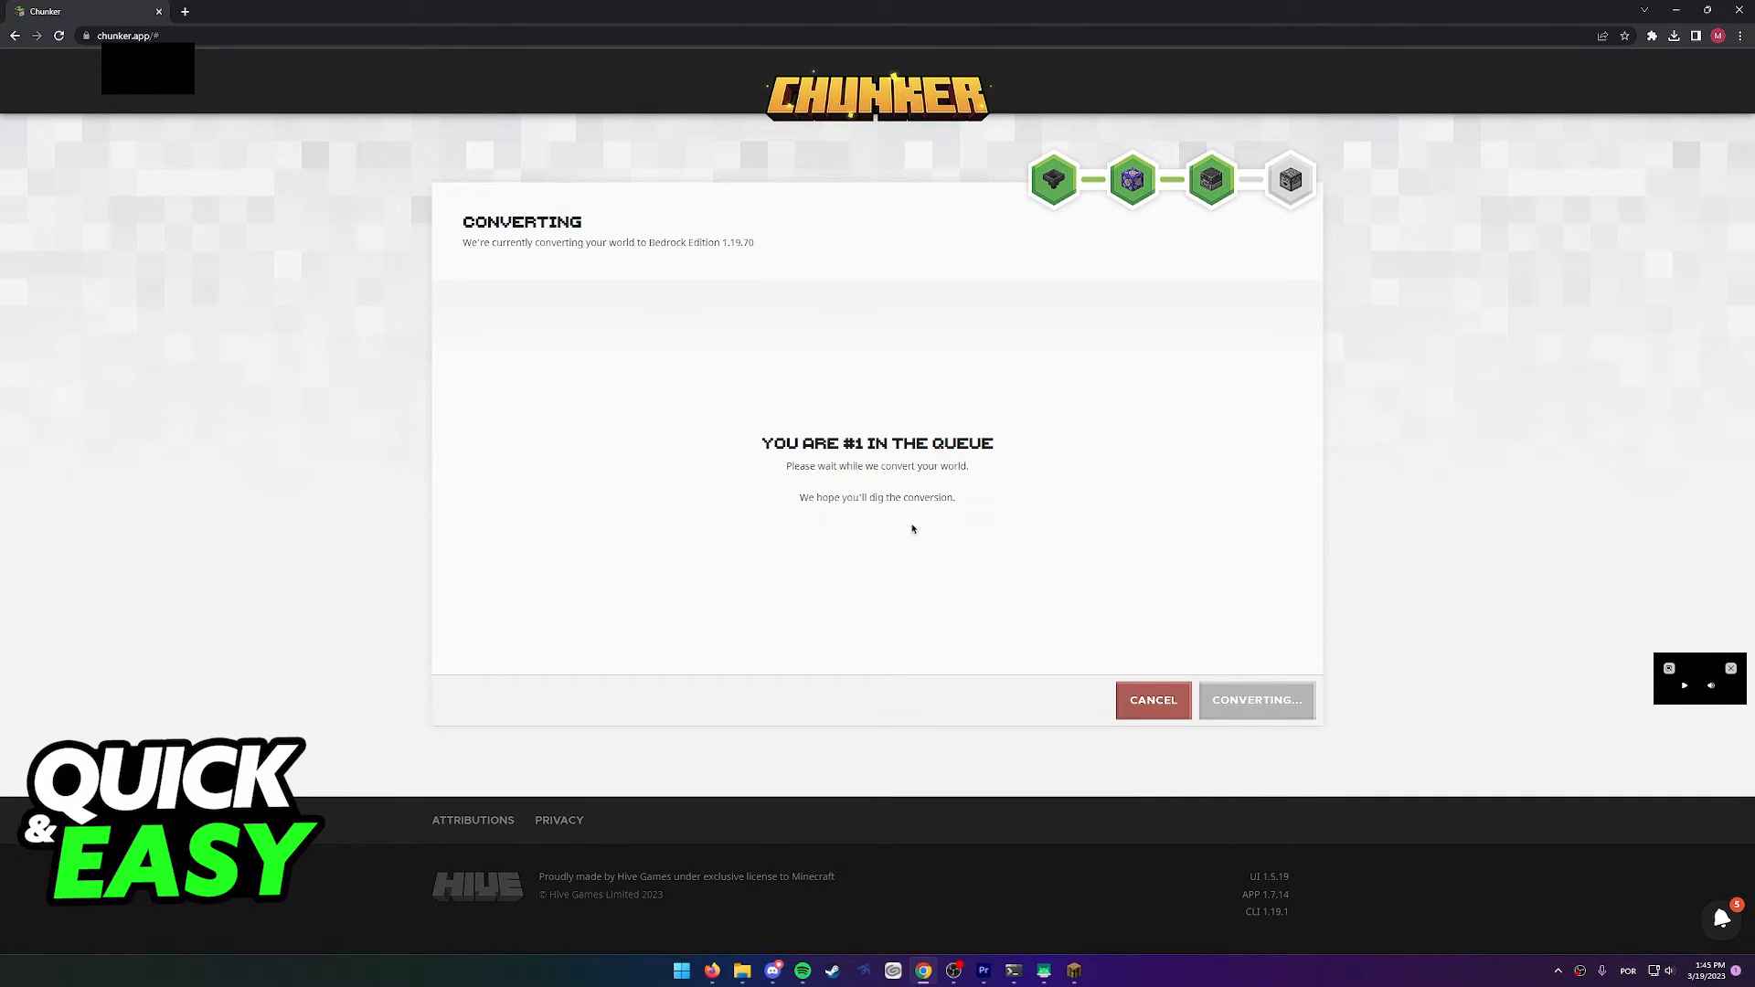
mouse_move(1228, 612)
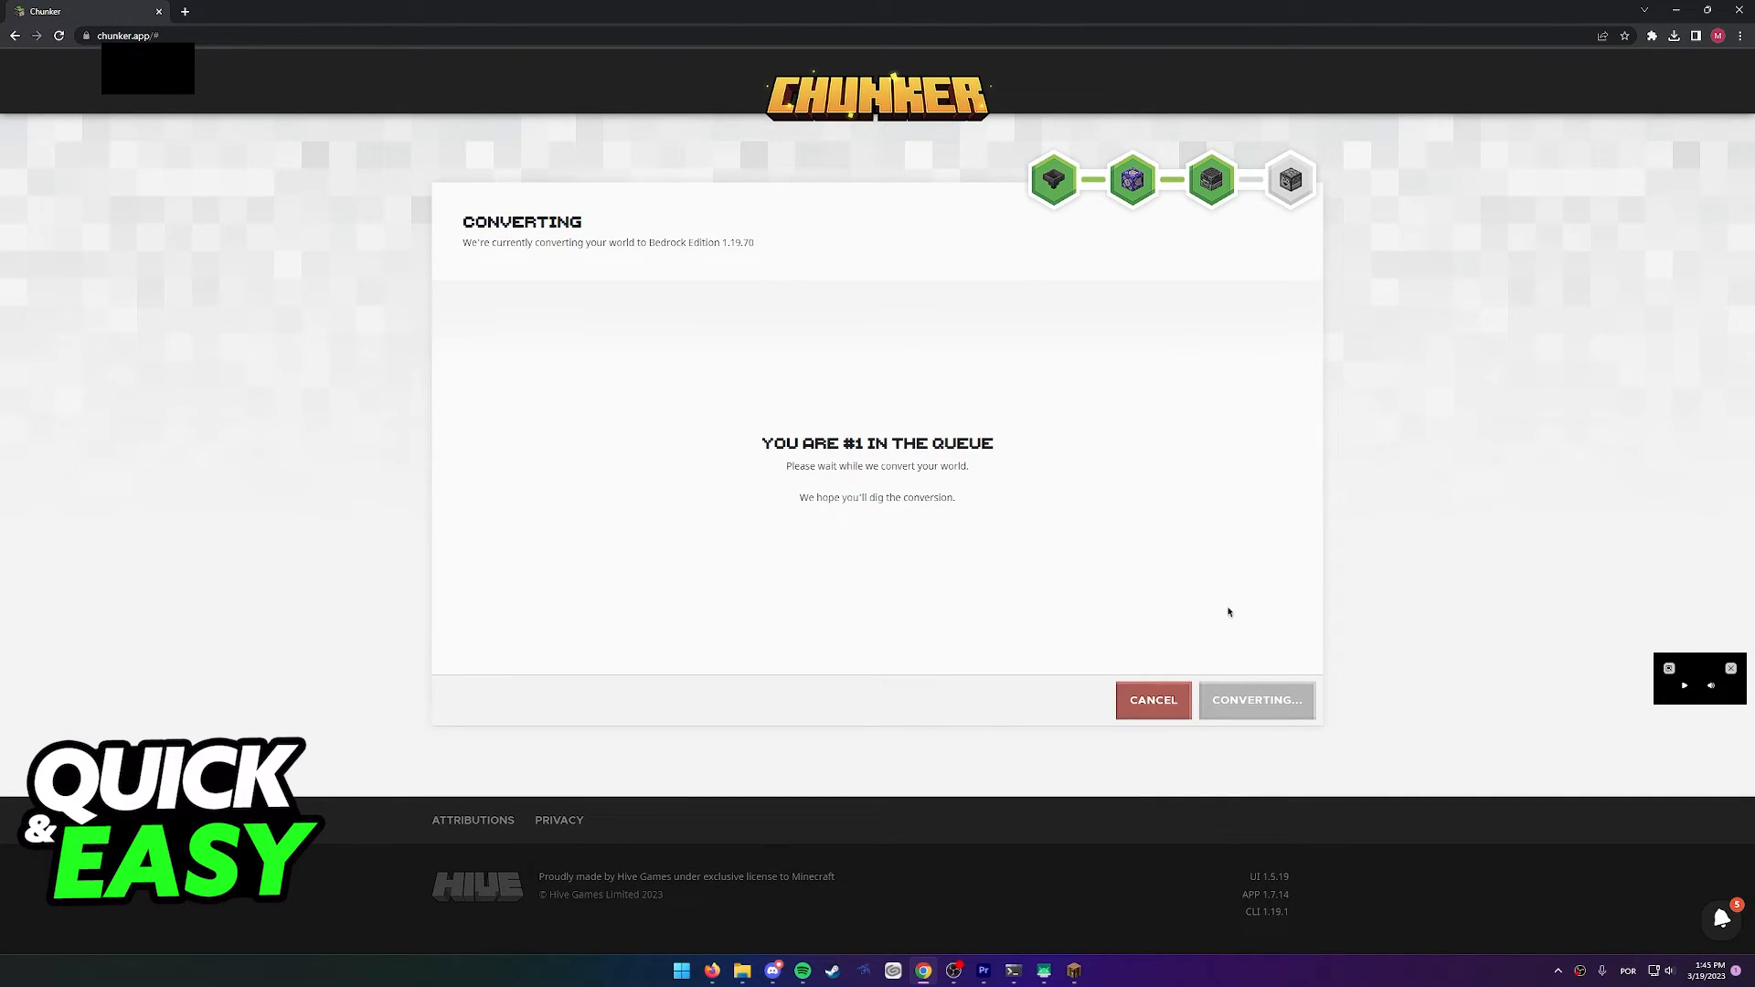